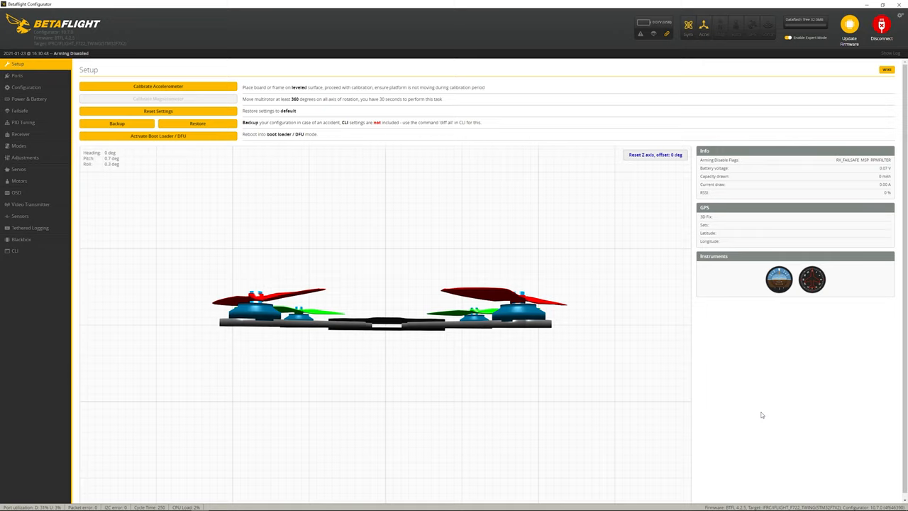
pyautogui.moveTo(757, 399)
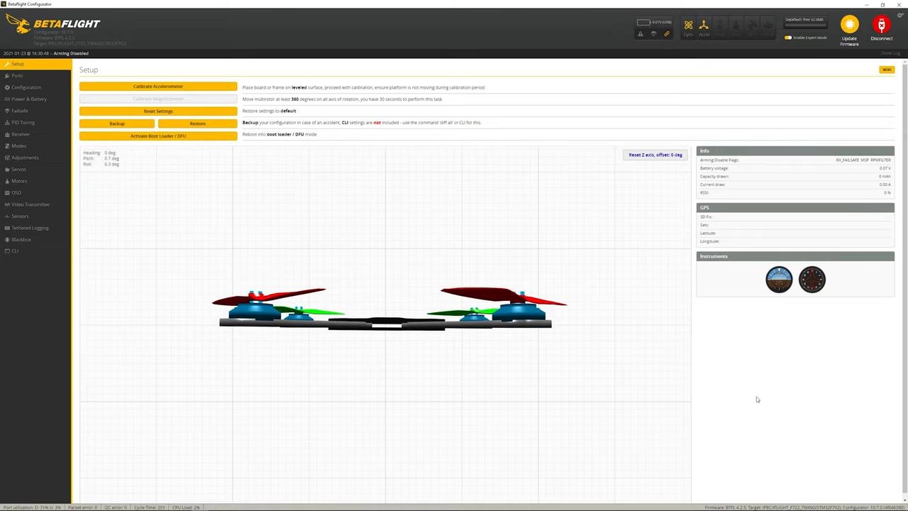
pyautogui.moveTo(425, 236)
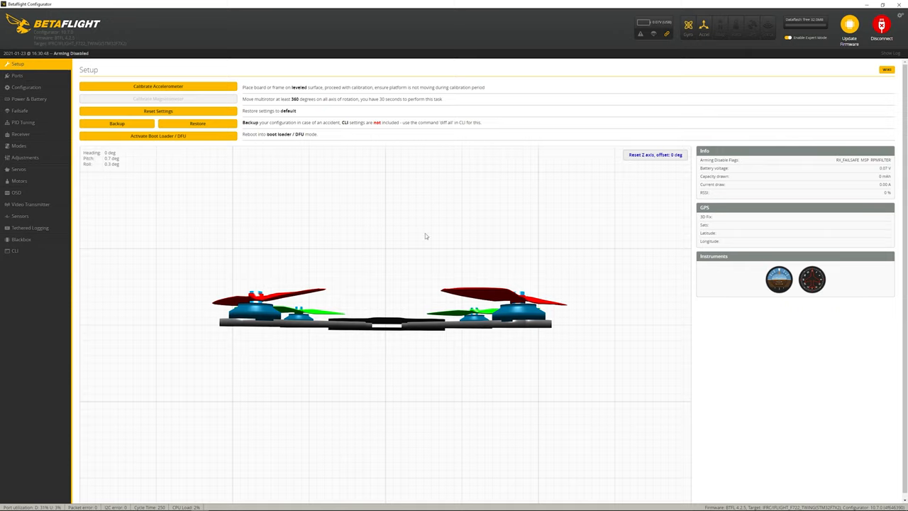
pyautogui.moveTo(14, 250)
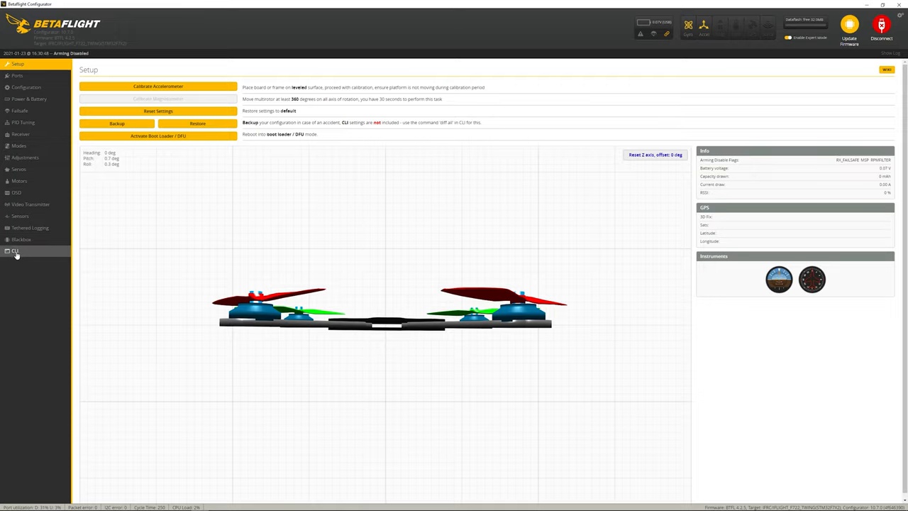
# Run the 'resource' command in the CLI to list every pin assignment, including motor pins
pyautogui.click(15, 251)
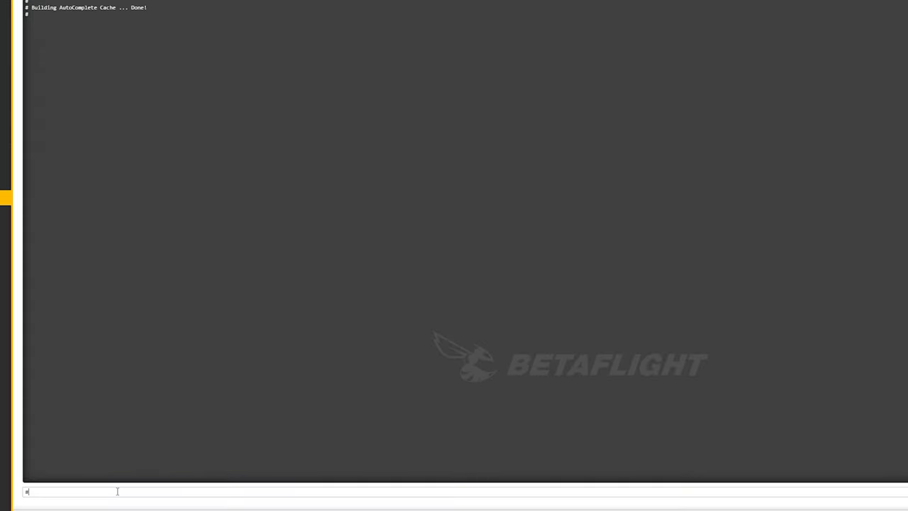
pyautogui.write('resource')
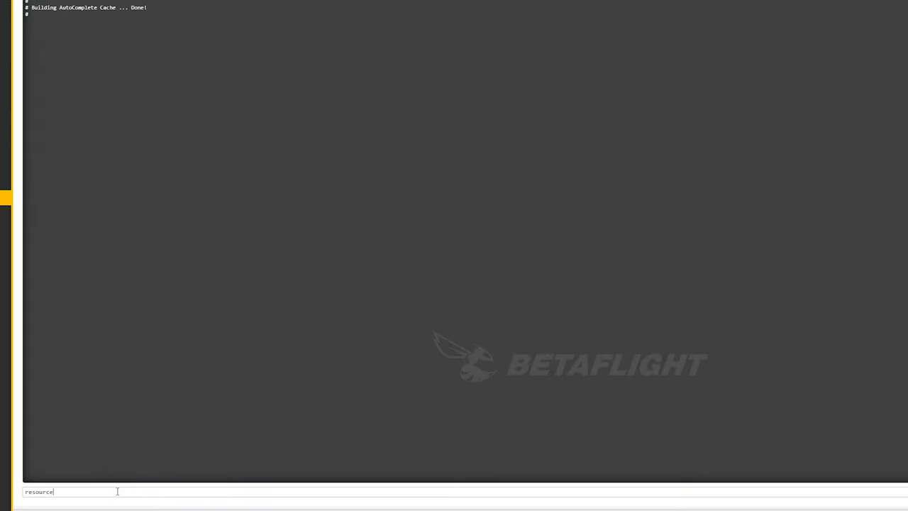
pyautogui.press('Return')
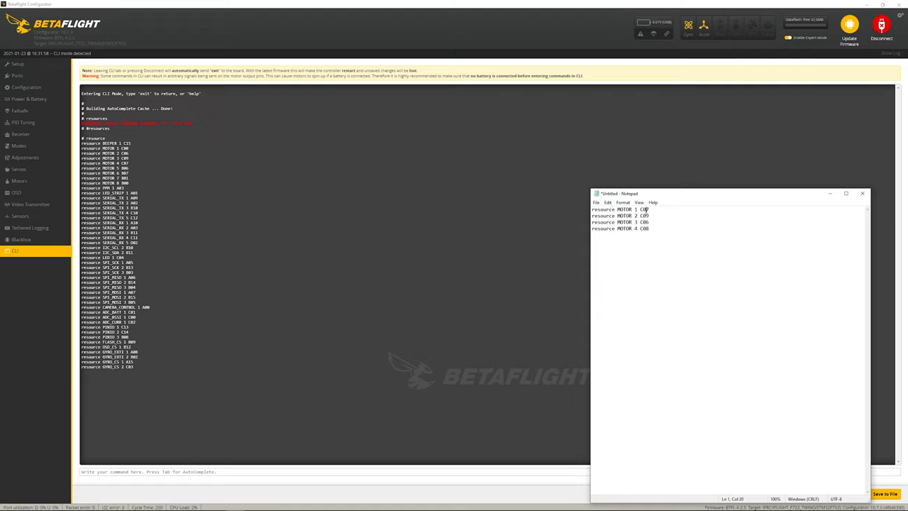
# Free MOTOR resources 1–4 with 'none', remap motor 1 to C07, and save
pyautogui.doubleClick(620, 209)
pyautogui.write('resource MOTOR 1')
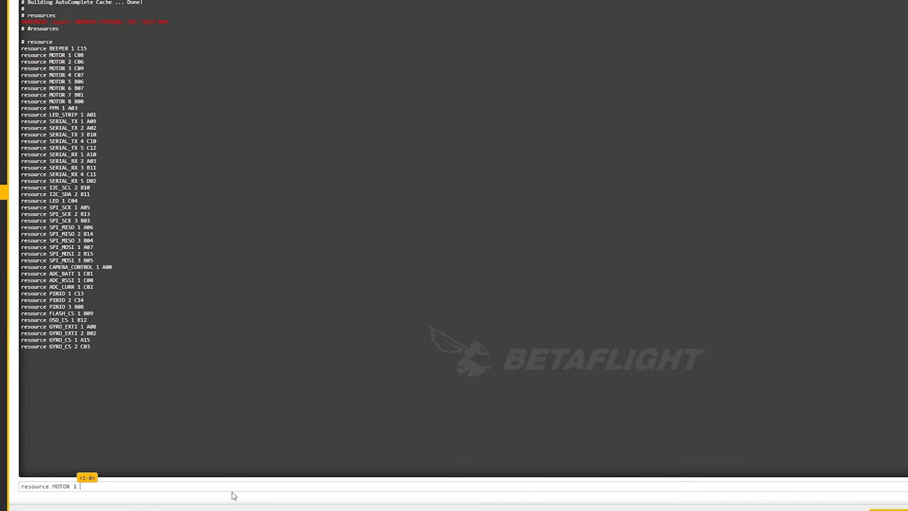
pyautogui.write('non')
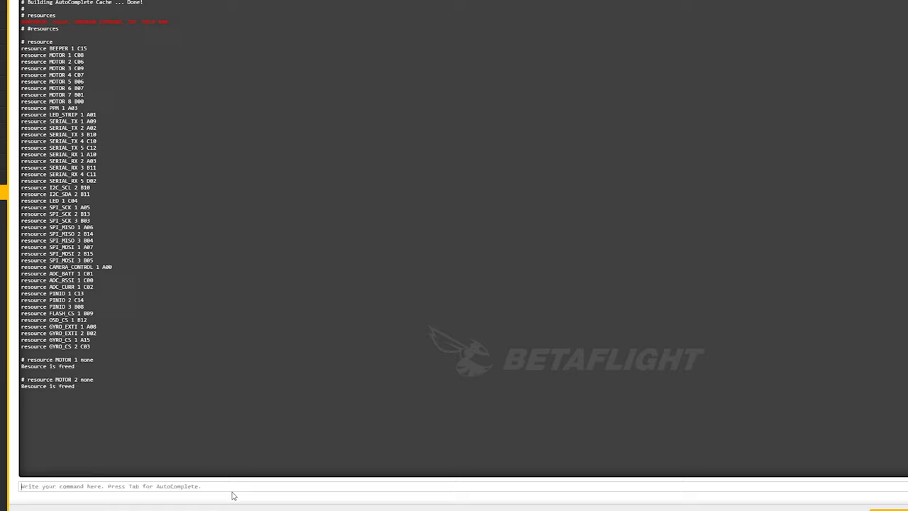
pyautogui.write('resource MOTOR')
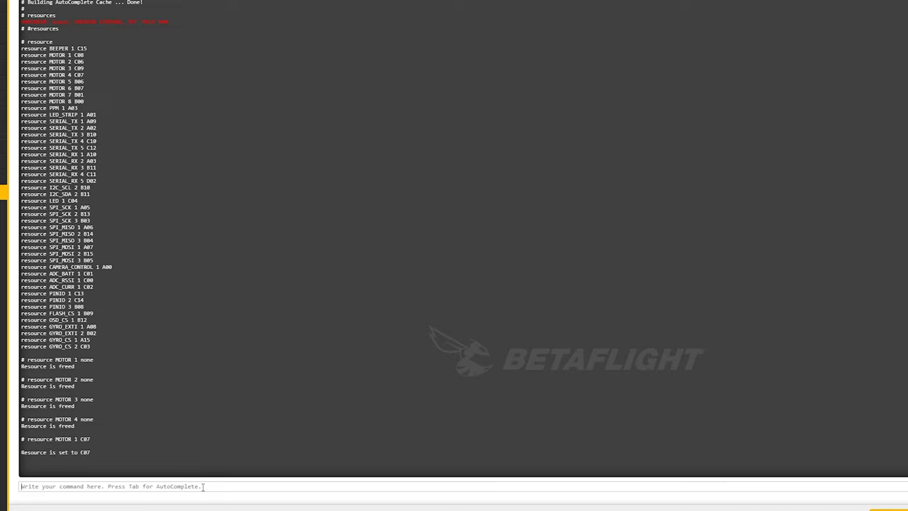
pyautogui.write('save')
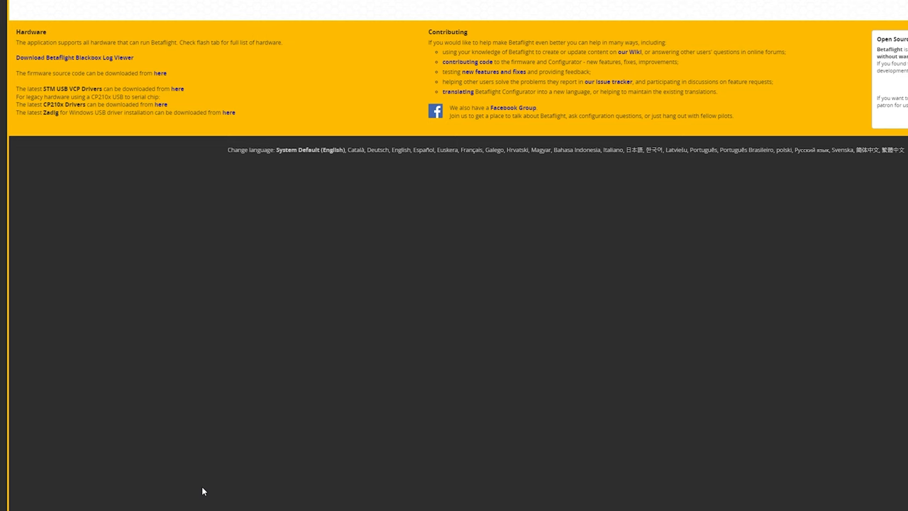
pyautogui.moveTo(546, 376)
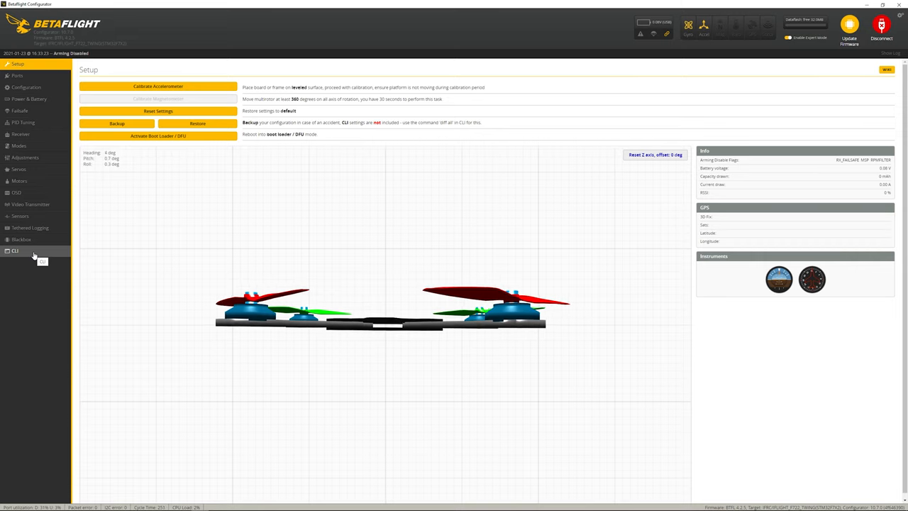
# Change board yaw alignment from -90 to 0 degrees, save and reboot, then open the Motors tab
pyautogui.click(27, 87)
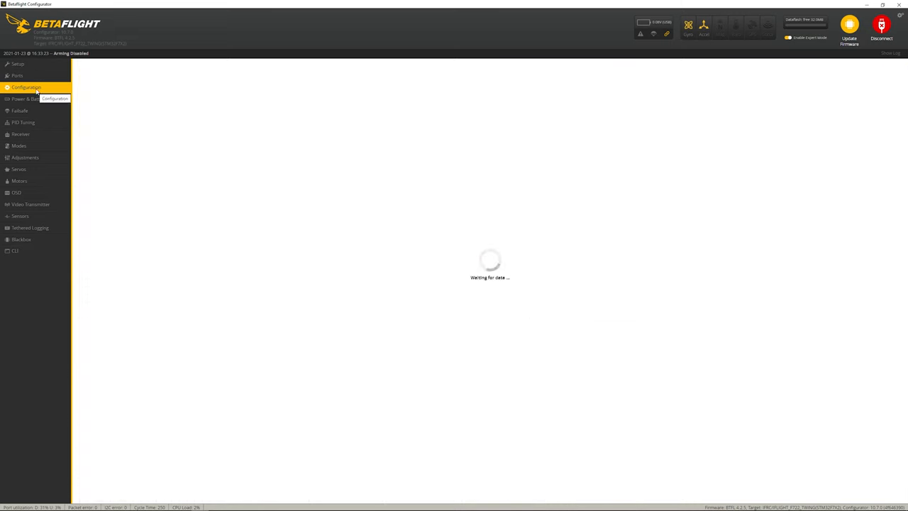
pyautogui.click(26, 87)
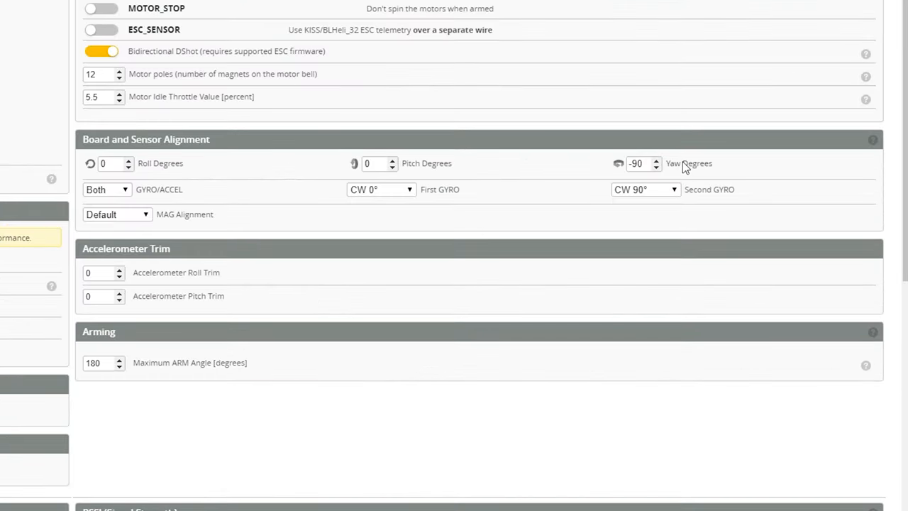
pyautogui.click(636, 163)
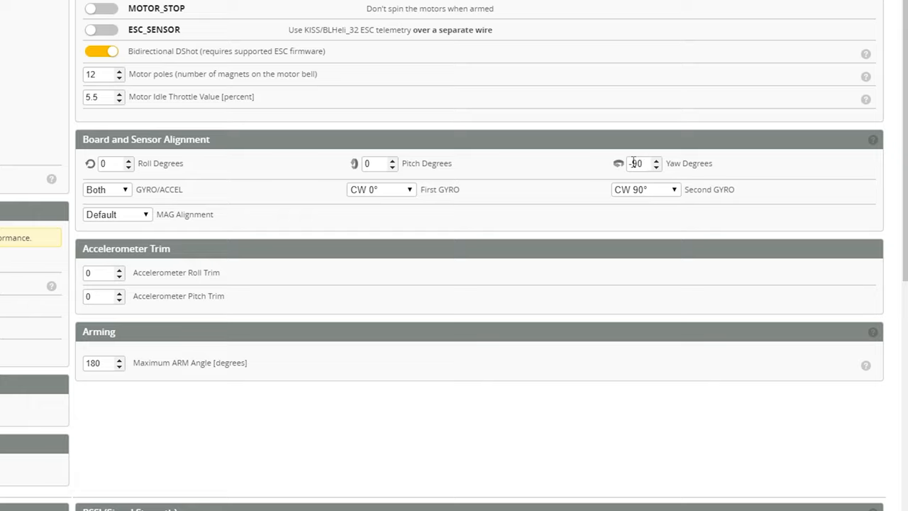
pyautogui.tripleClick(636, 163)
pyautogui.write('0')
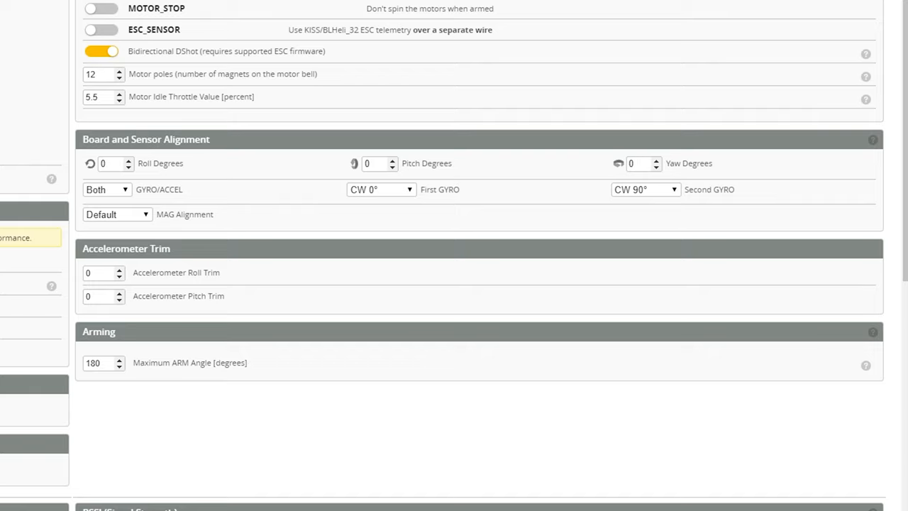
pyautogui.click(18, 64)
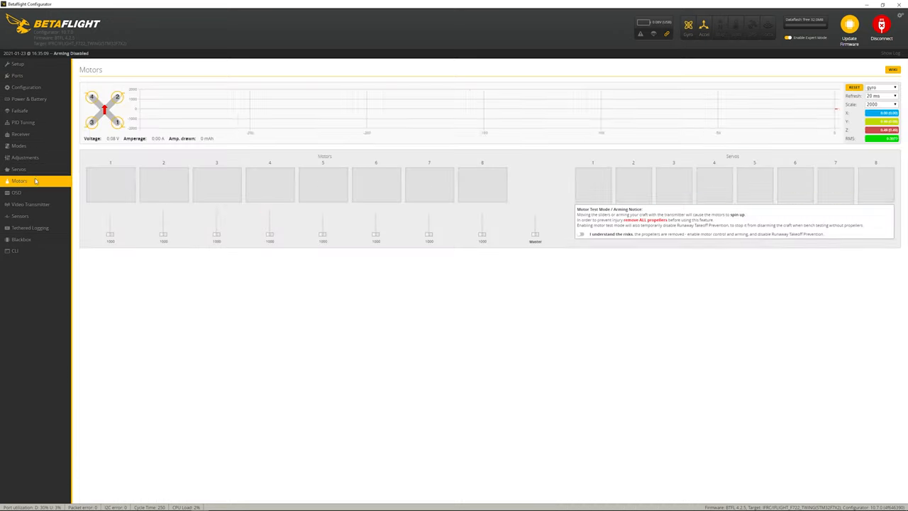
pyautogui.click(582, 235)
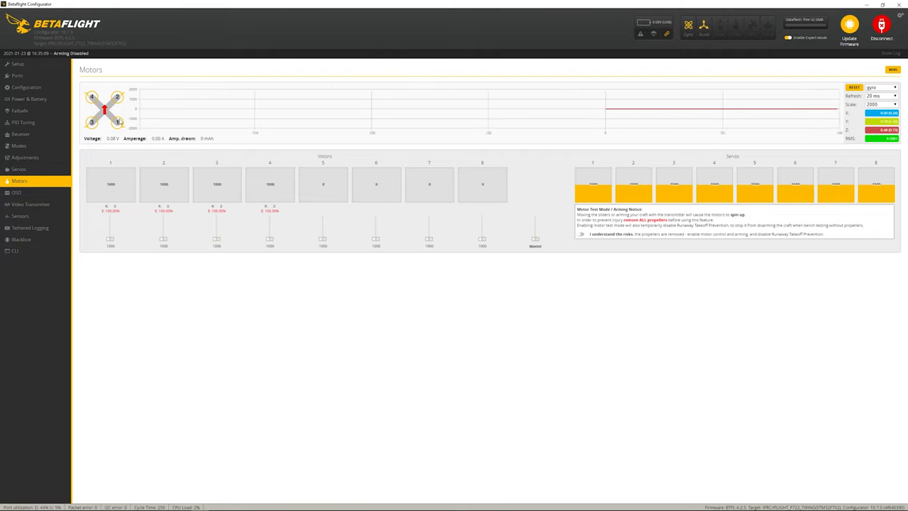